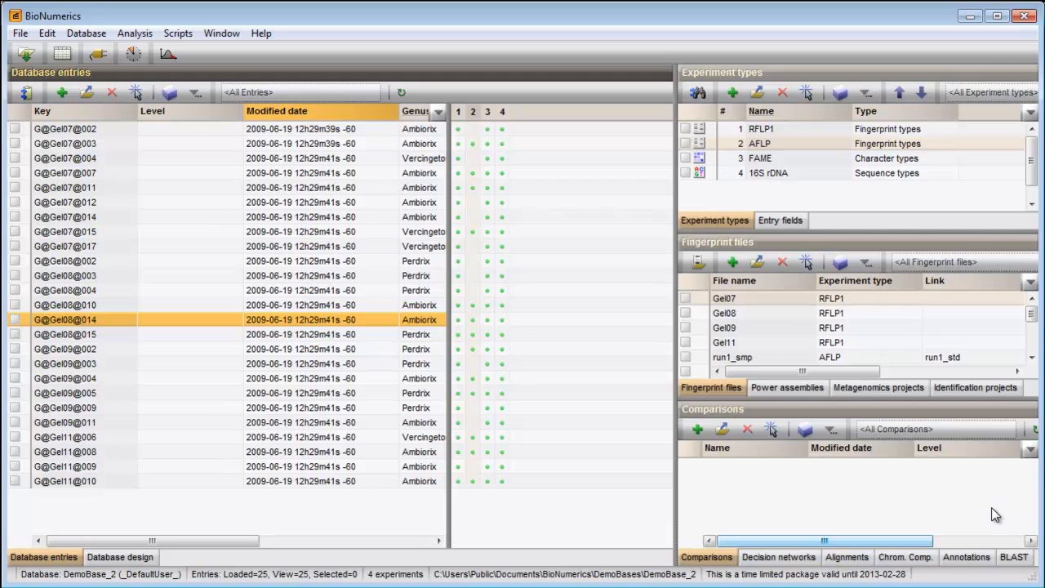
Select individual Gel07 database entries by Ctrl-clicking them in the entries list.
left_click(15, 203)
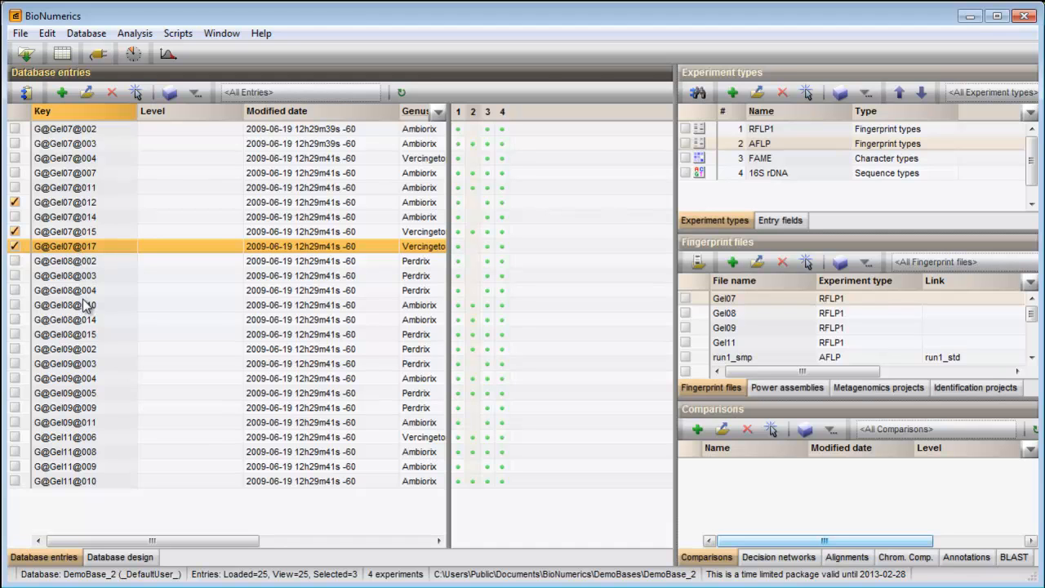
left_click(81, 301)
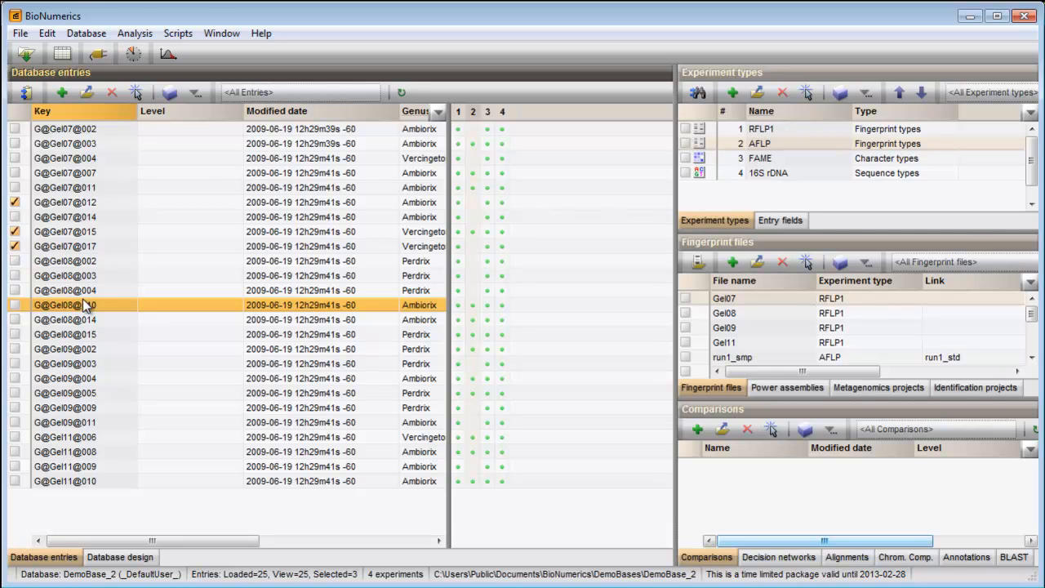
mouse_move(85, 350)
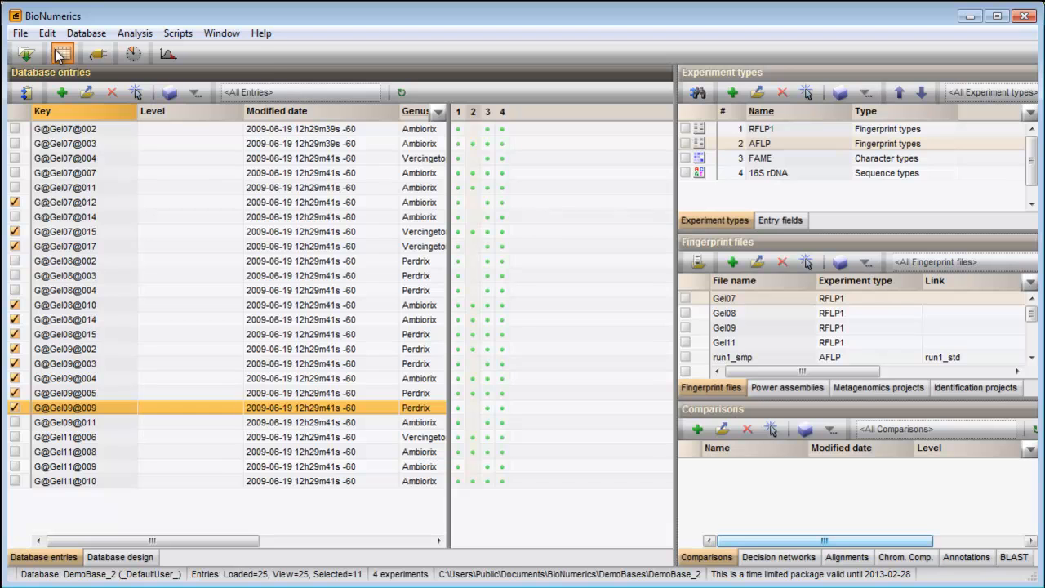
Invert the entry selection, then clear it so zero entries remain selected.
left_click(47, 32)
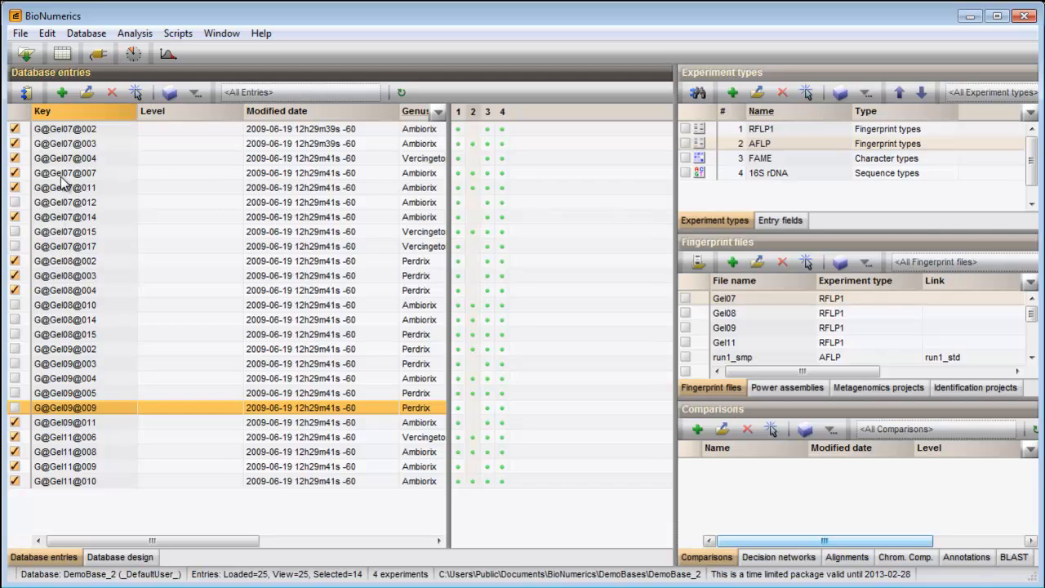
left_click(46, 33)
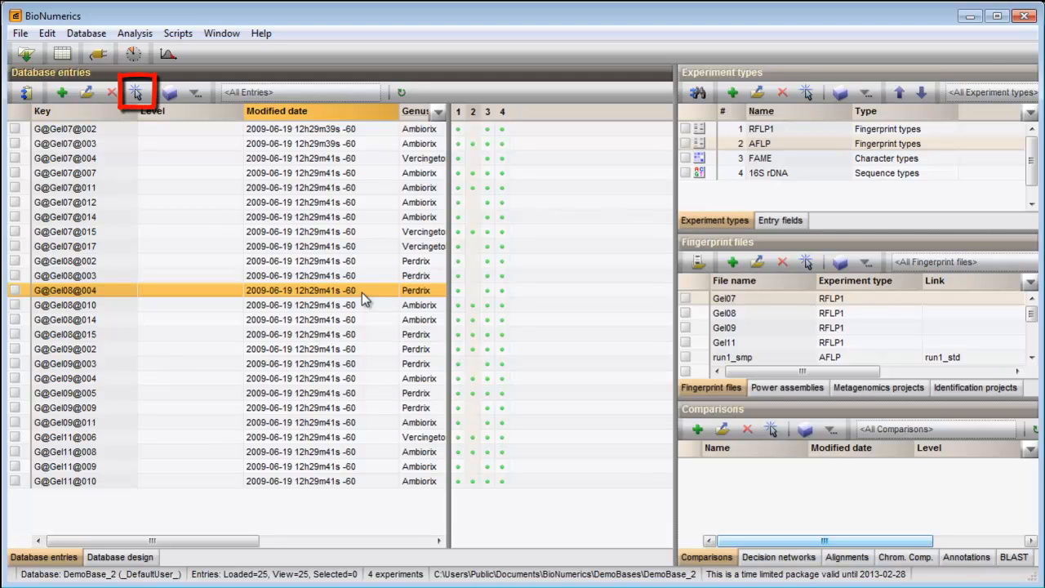
mouse_move(268, 209)
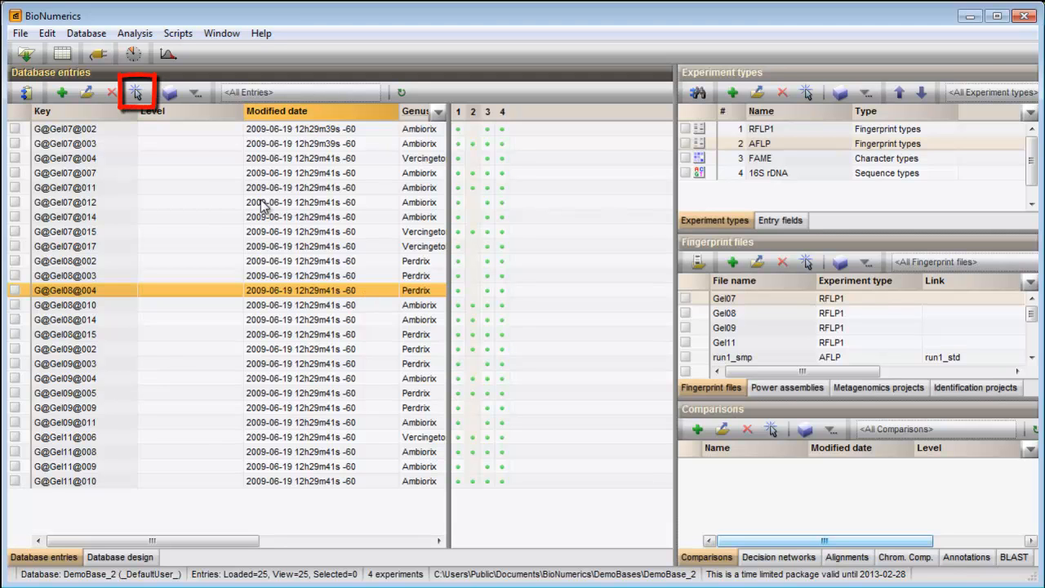
Bring up the Find item in list dialog for the database entries.
left_click(134, 92)
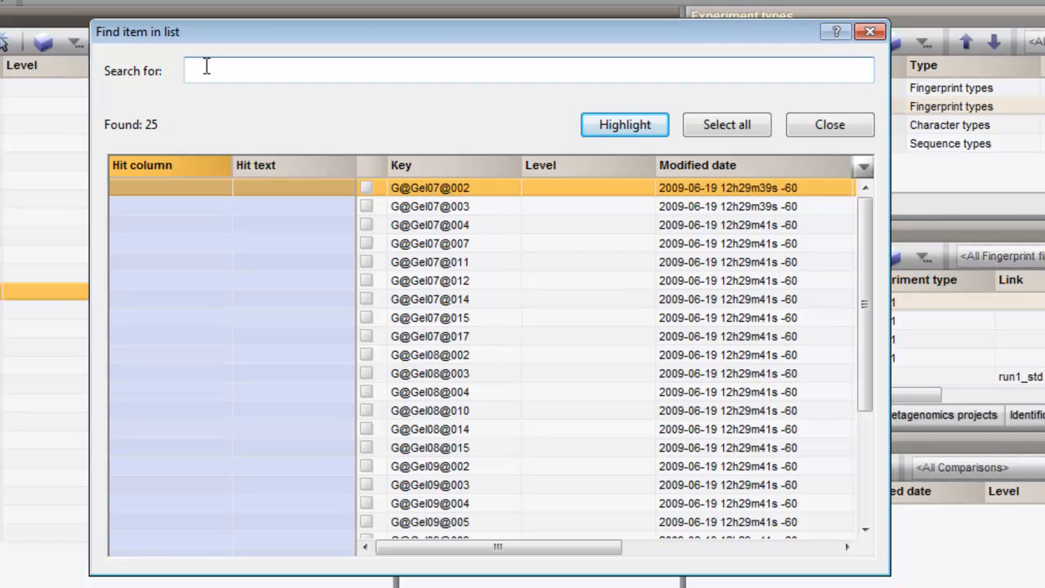
Search for 'Am' to match the Ambiorix entries and select all 13 of them.
type("A")
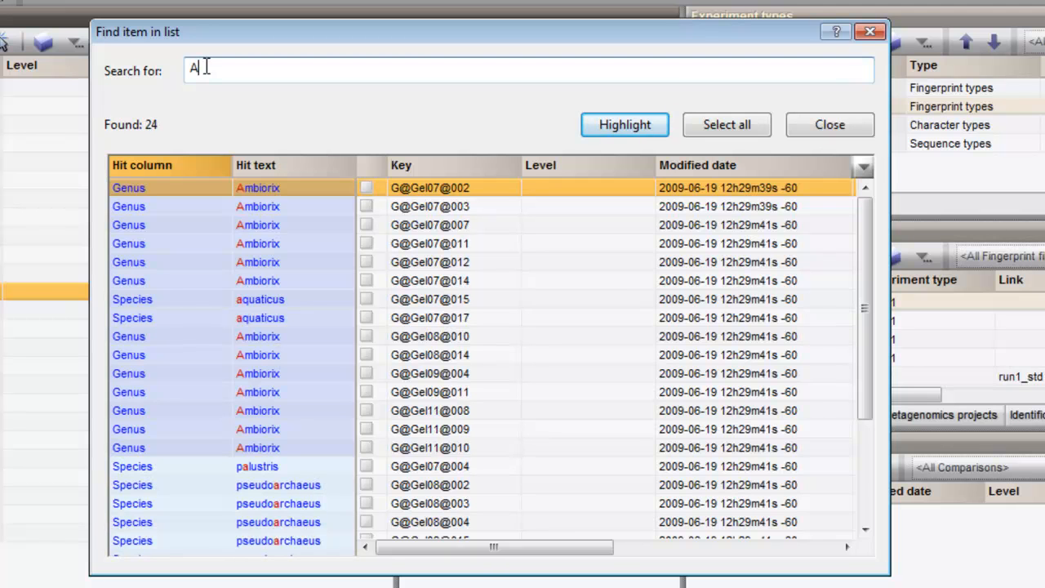
type("m")
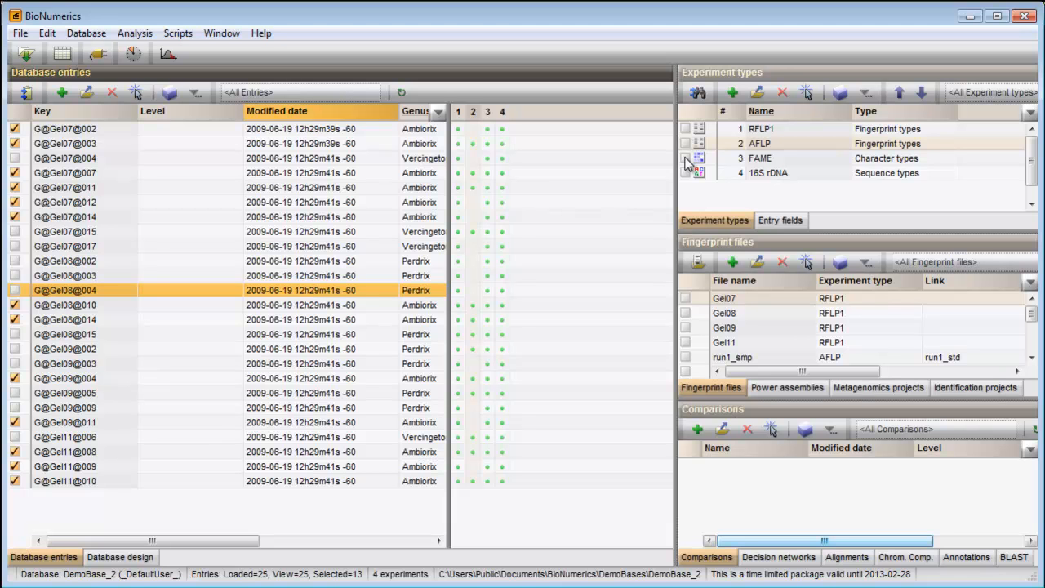
mouse_move(473, 111)
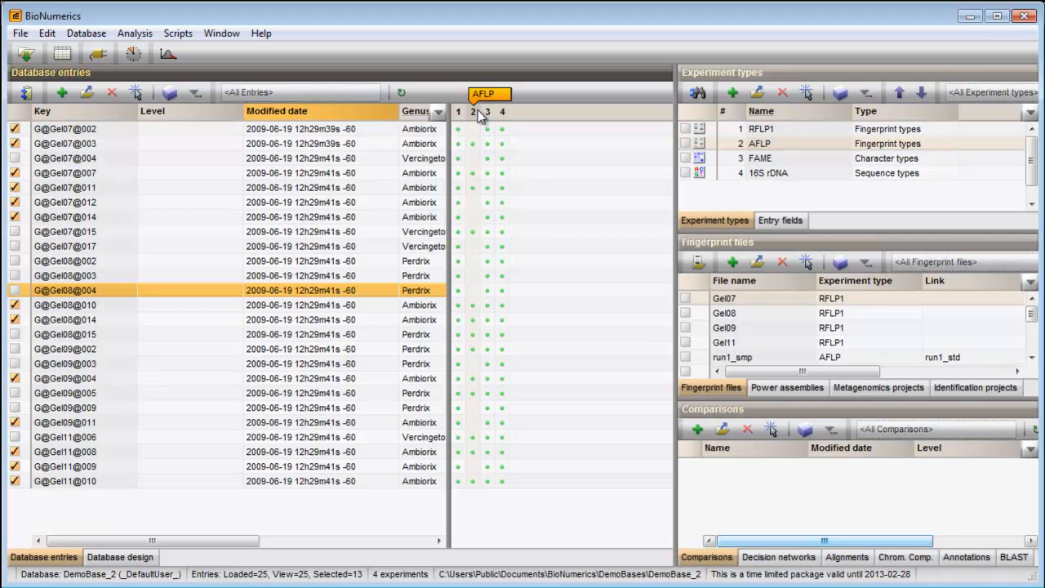
Add entries with AFLP experiment data via 'Select entries with experiment (add)', reaching 18 selected.
right_click(479, 112)
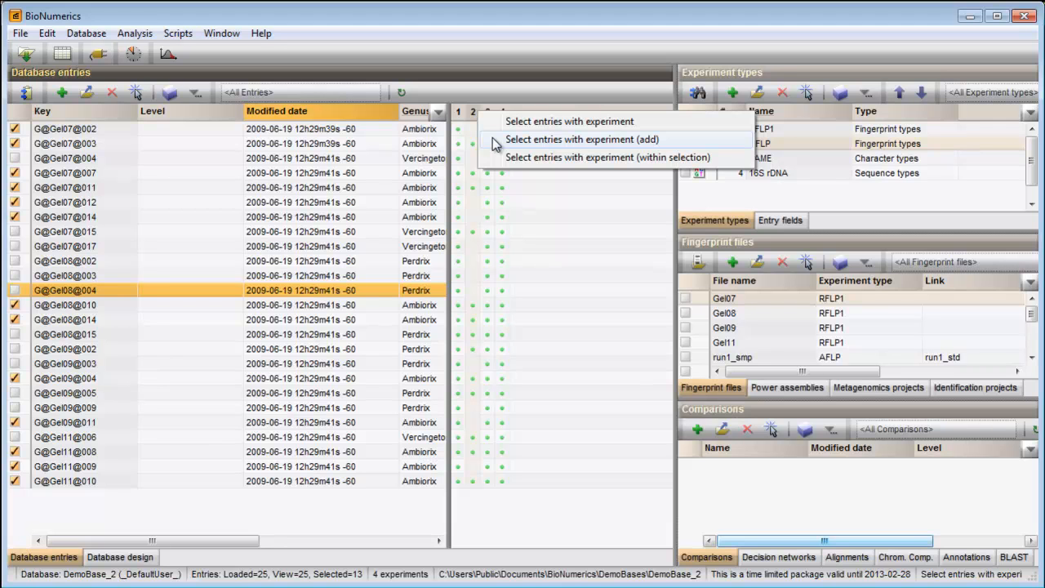
left_click(573, 139)
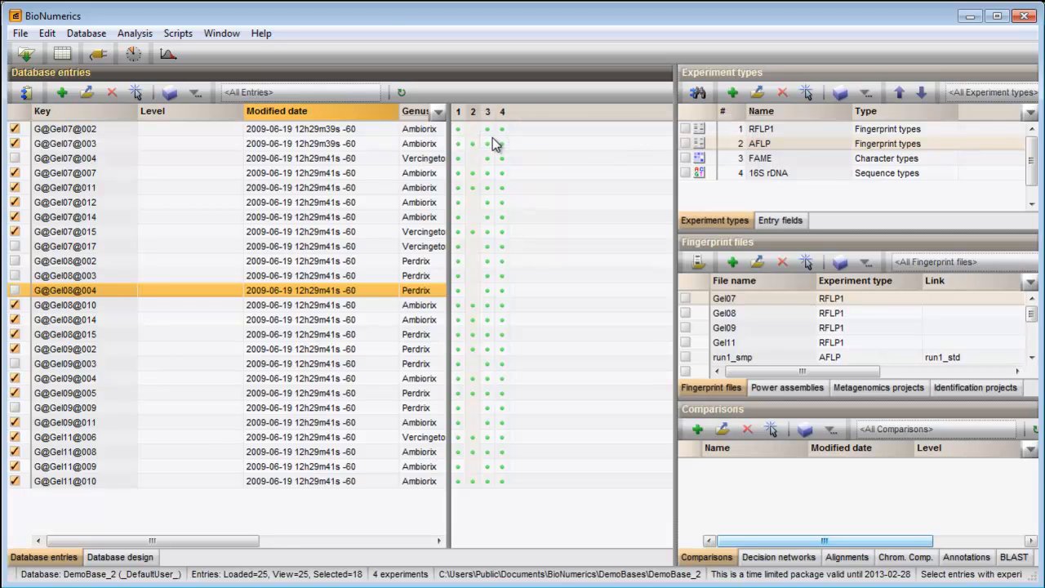